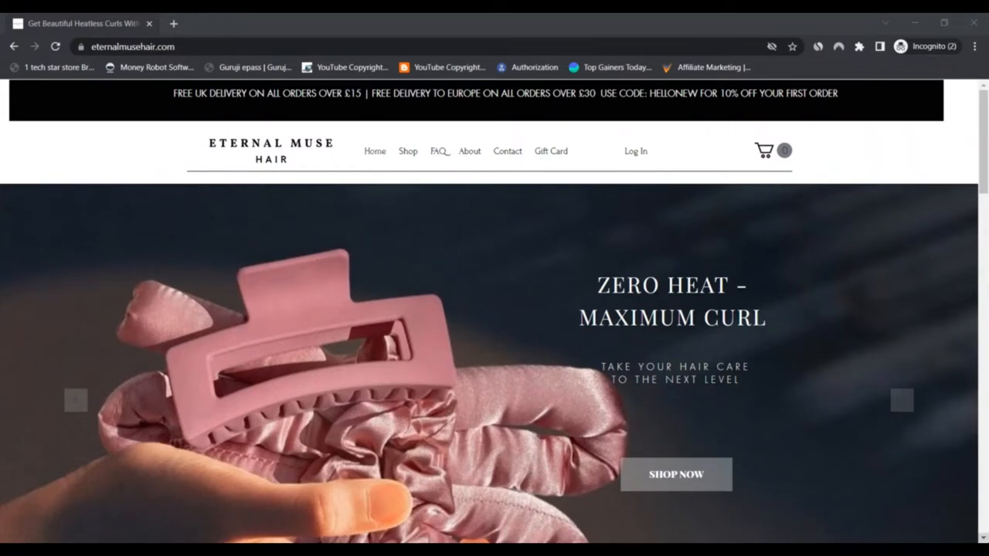
{"action": "mouse_move", "coordinate": [891, 312]}
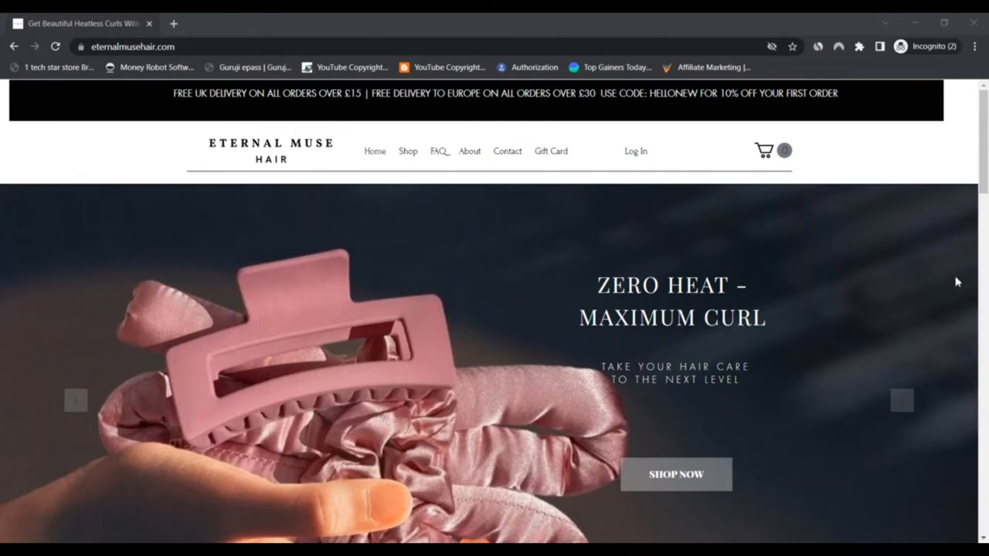
- Scroll the homepage down past the Zero Heat hero banner to the featured product row
{"action": "scroll", "scroll_direction": "down", "scroll_amount": 3}
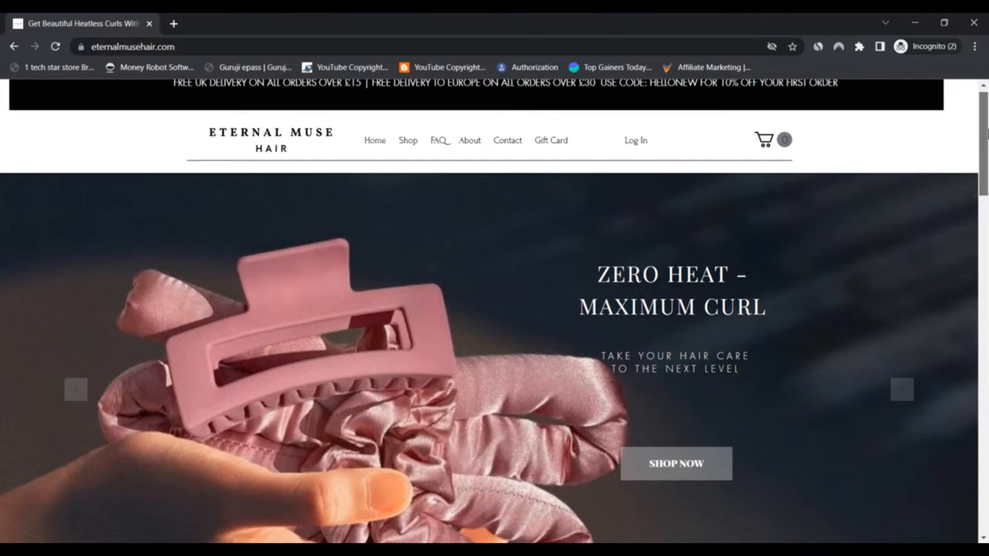
{"action": "scroll", "scroll_direction": "down", "scroll_amount": 3}
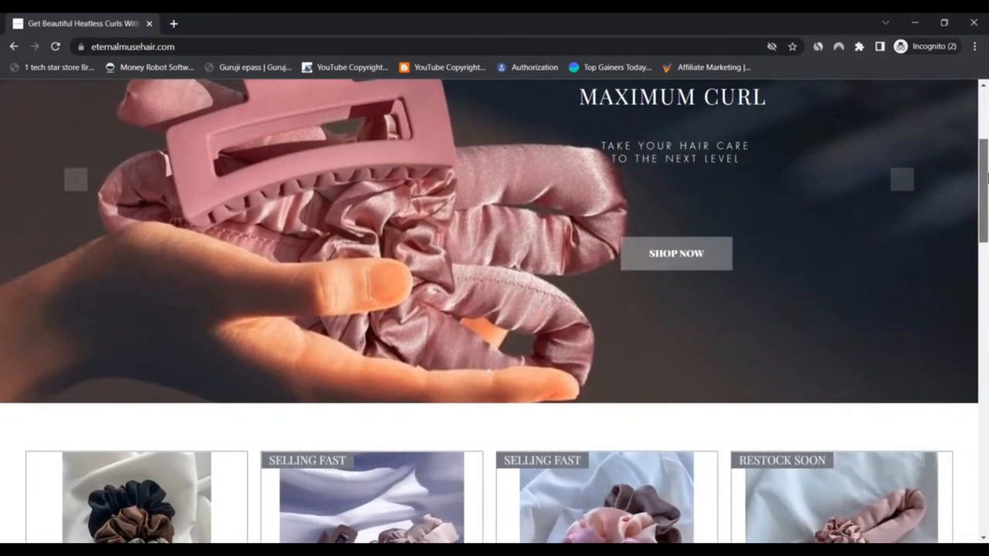
- Advance the product carousel three times to show the V-shape comb, satin bands and claw clip
{"action": "scroll", "scroll_direction": "down", "scroll_amount": 3}
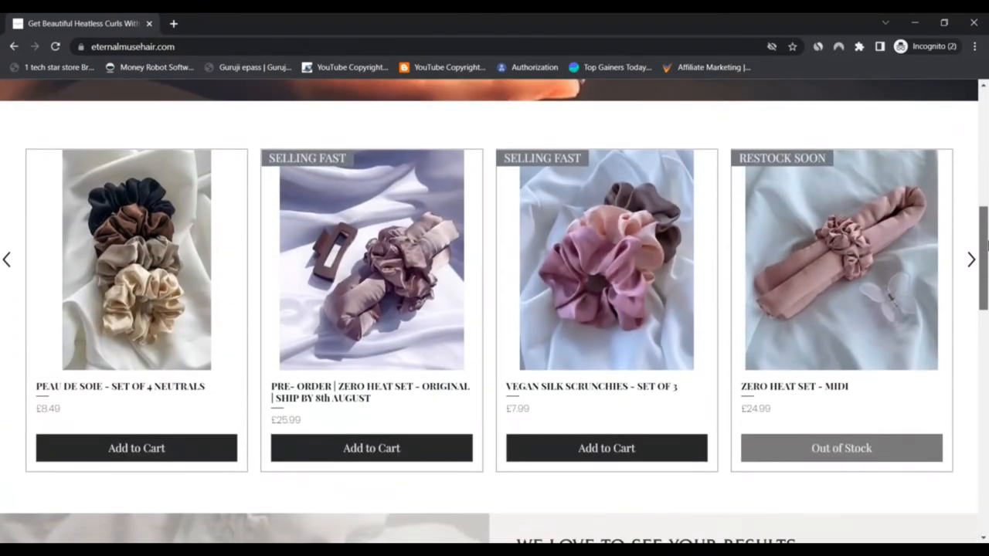
{"action": "mouse_move", "coordinate": [973, 263]}
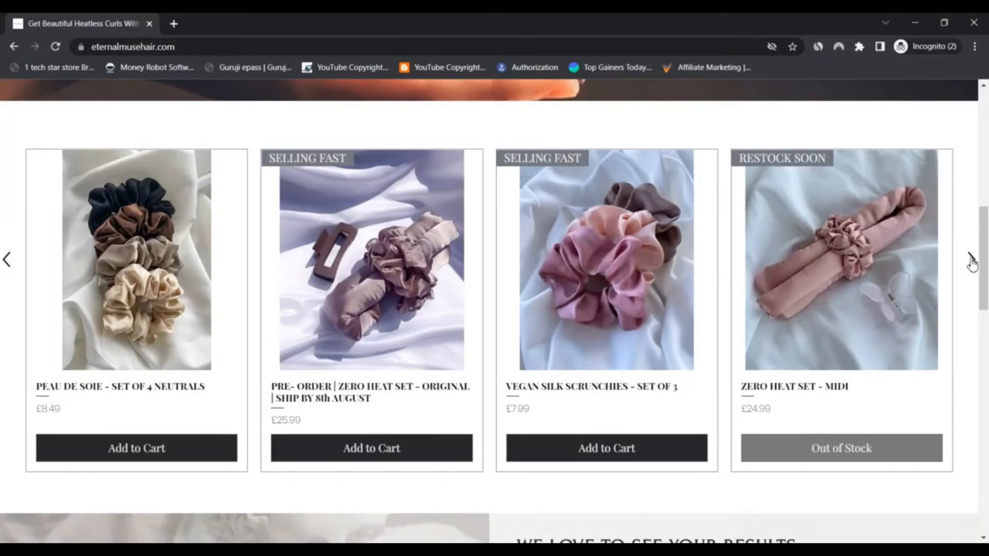
{"action": "left_click", "coordinate": [977, 263]}
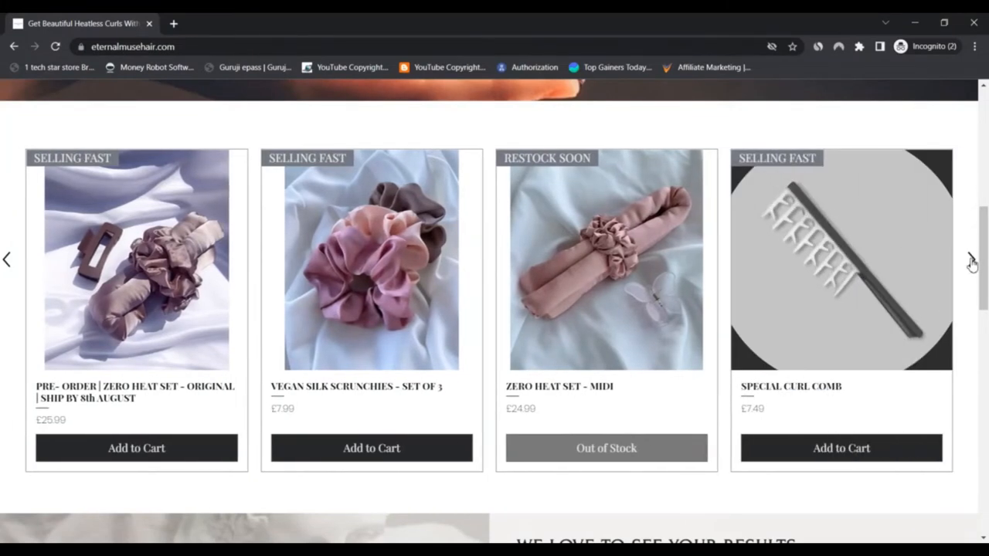
{"action": "left_click", "coordinate": [973, 260]}
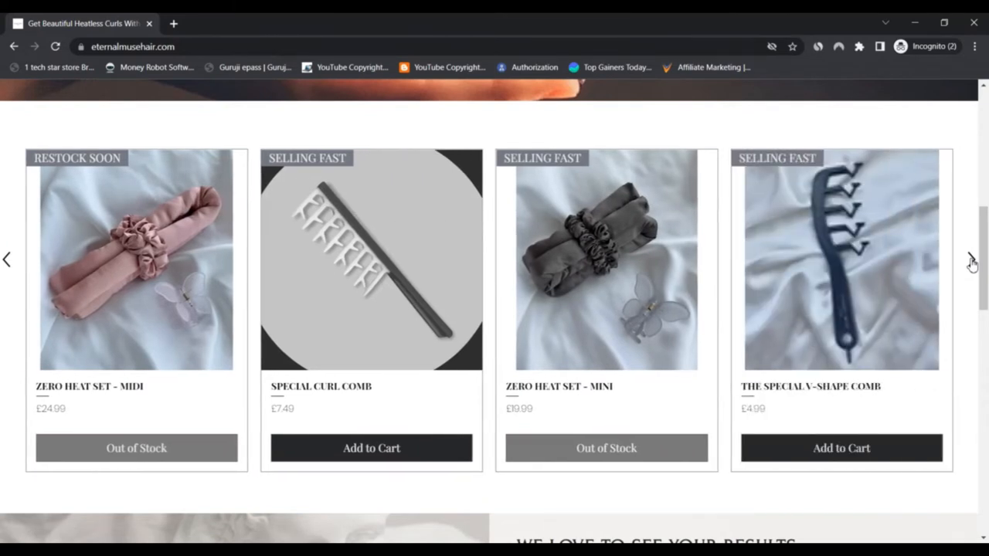
{"action": "left_click", "coordinate": [972, 255]}
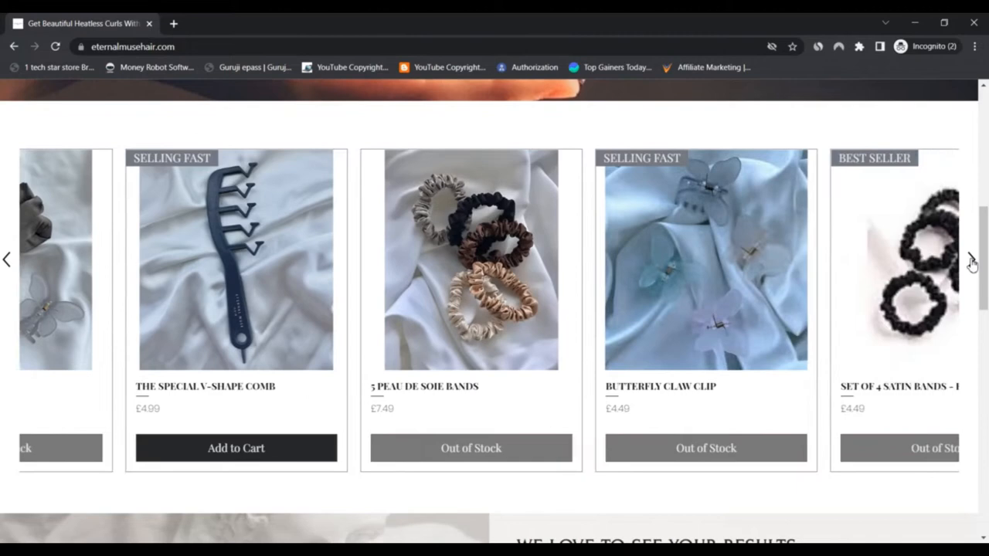
- Scroll through the 'We love to see your results' gallery down to the newsletter sign-up
{"action": "scroll", "scroll_direction": "down", "scroll_amount": 3}
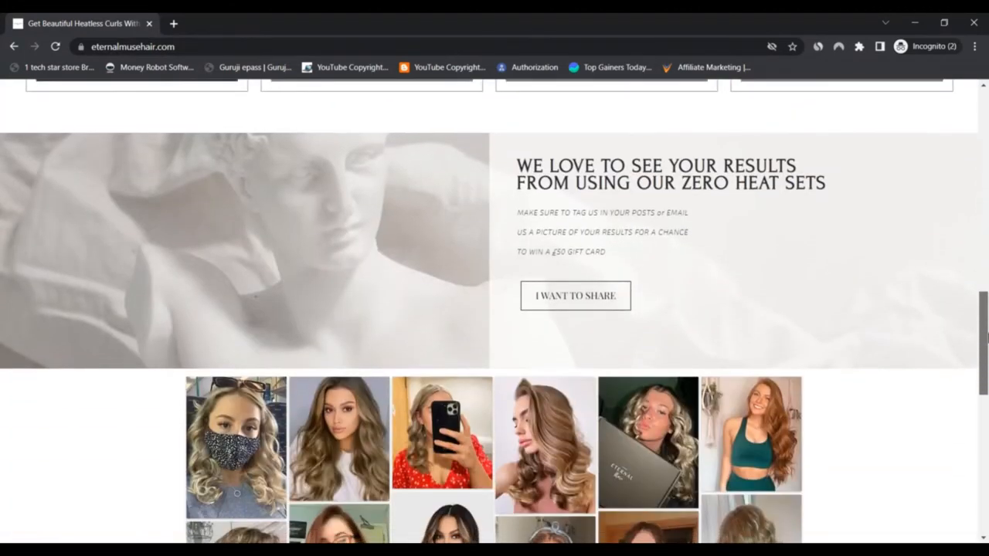
{"action": "scroll", "scroll_direction": "down", "scroll_amount": 3}
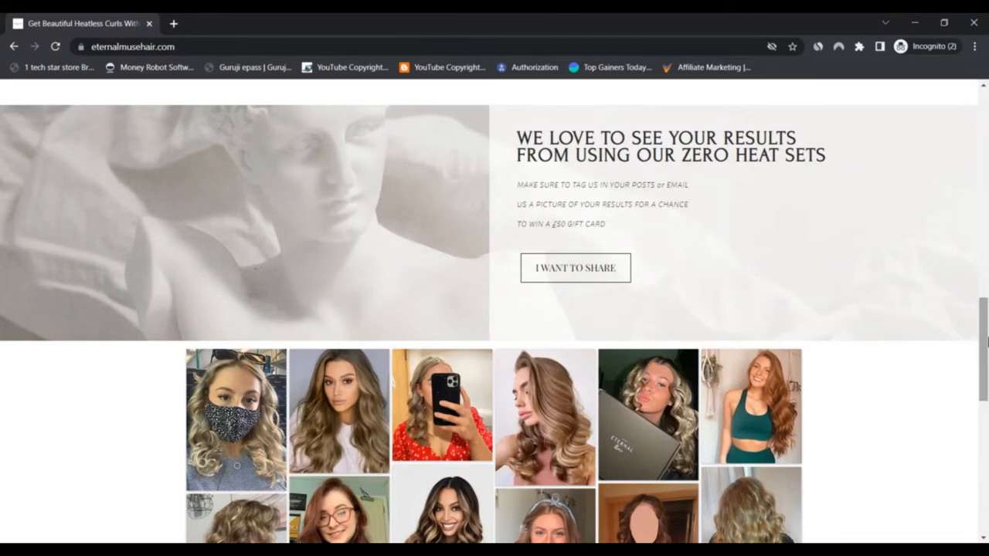
{"action": "scroll", "scroll_direction": "down", "scroll_amount": 3}
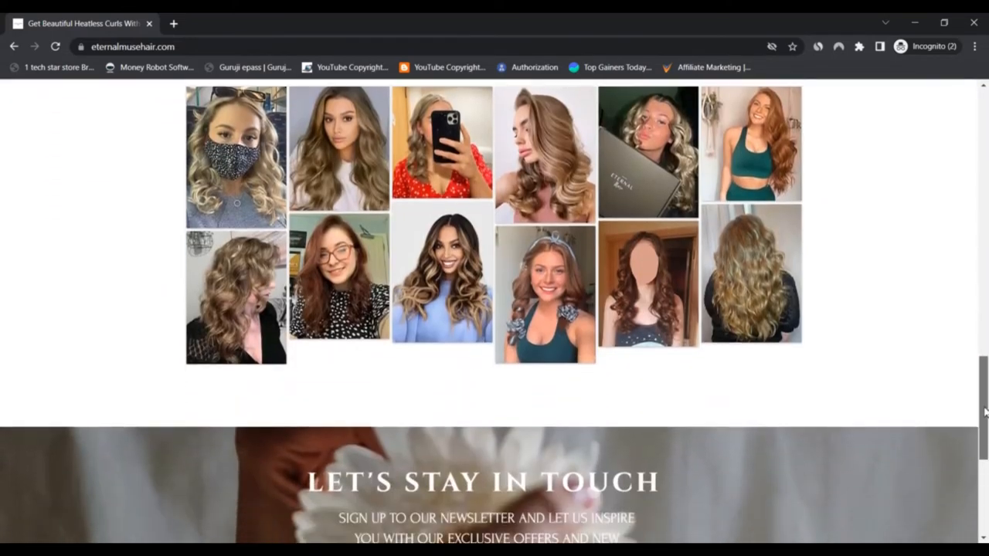
{"action": "scroll", "scroll_direction": "down", "scroll_amount": 3}
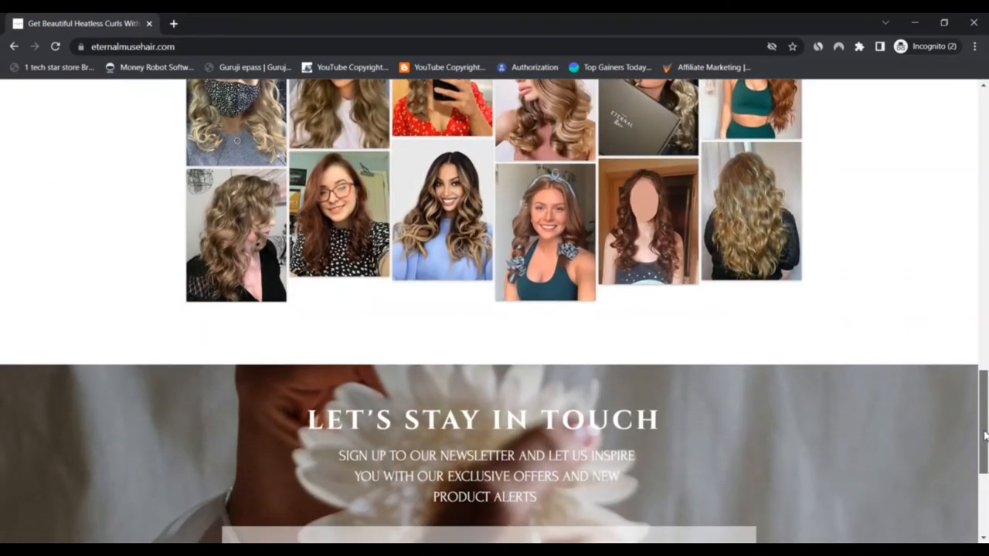
{"action": "scroll", "scroll_direction": "up", "scroll_amount": 3}
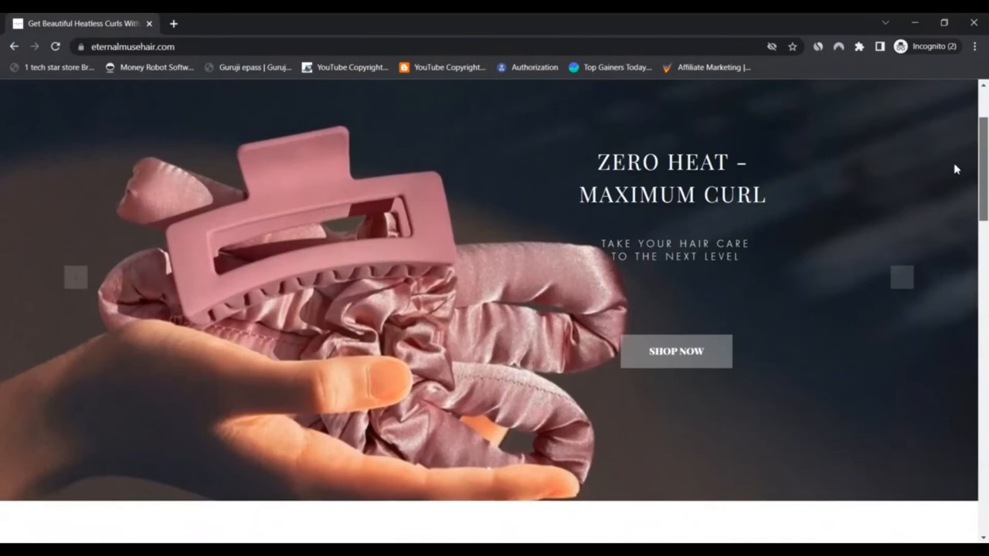
- Scroll back up to the delivery offer bar and Zero Heat hero at the top
{"action": "scroll", "scroll_direction": "up", "scroll_amount": 3}
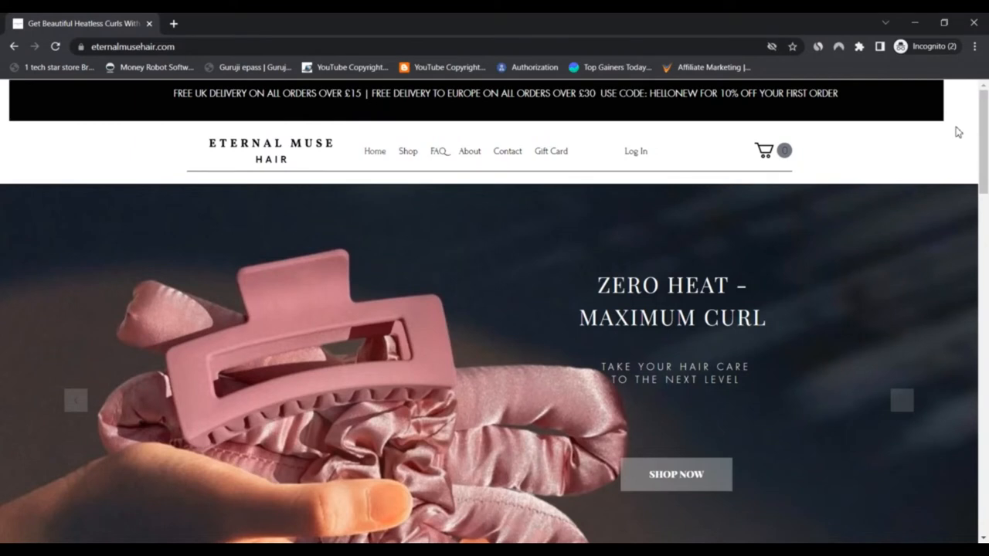
{"action": "mouse_move", "coordinate": [974, 114]}
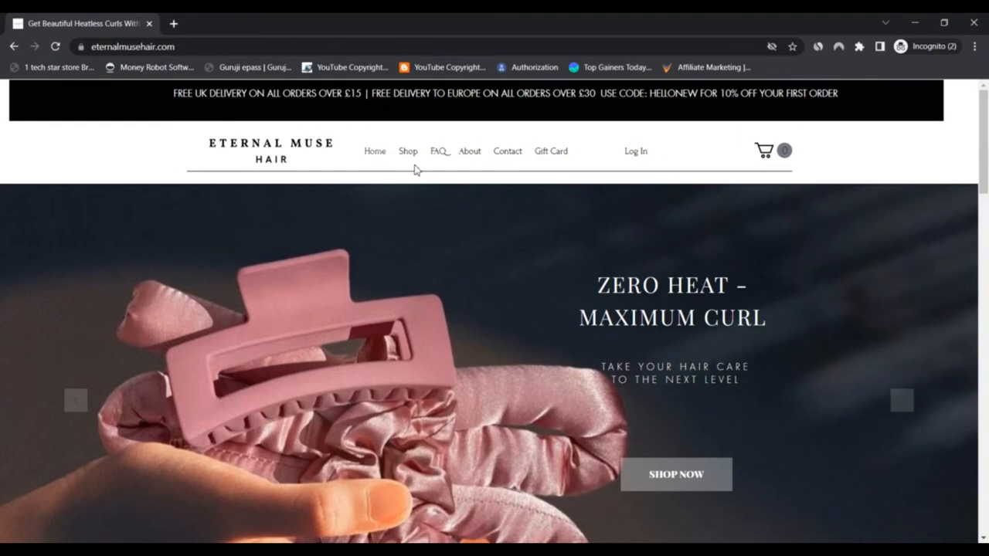
- Go to the Shop page and browse its grid of scrunchies, combs, heat sets and claw clips
{"action": "left_click", "coordinate": [408, 151]}
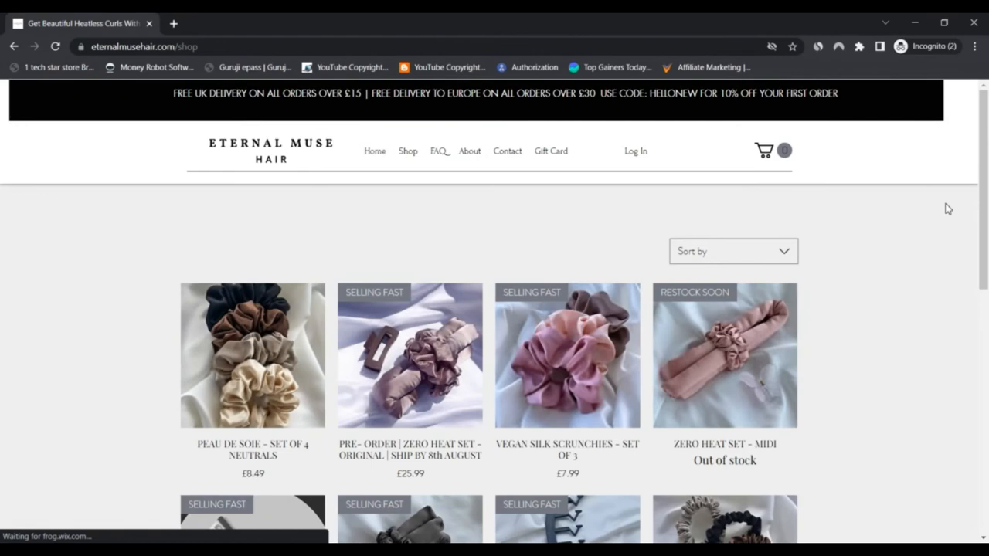
{"action": "scroll", "scroll_direction": "down", "scroll_amount": 3}
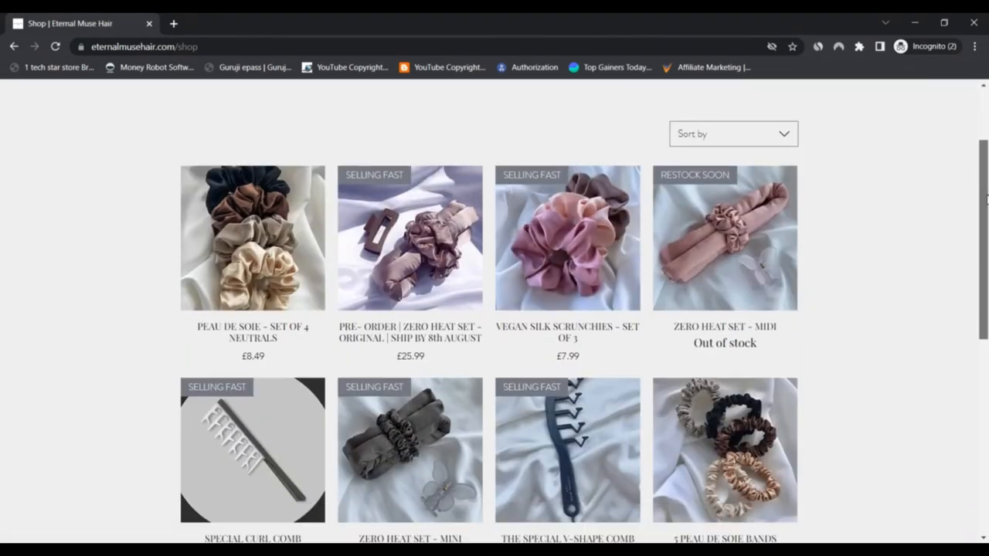
{"action": "scroll", "scroll_direction": "down", "scroll_amount": 3}
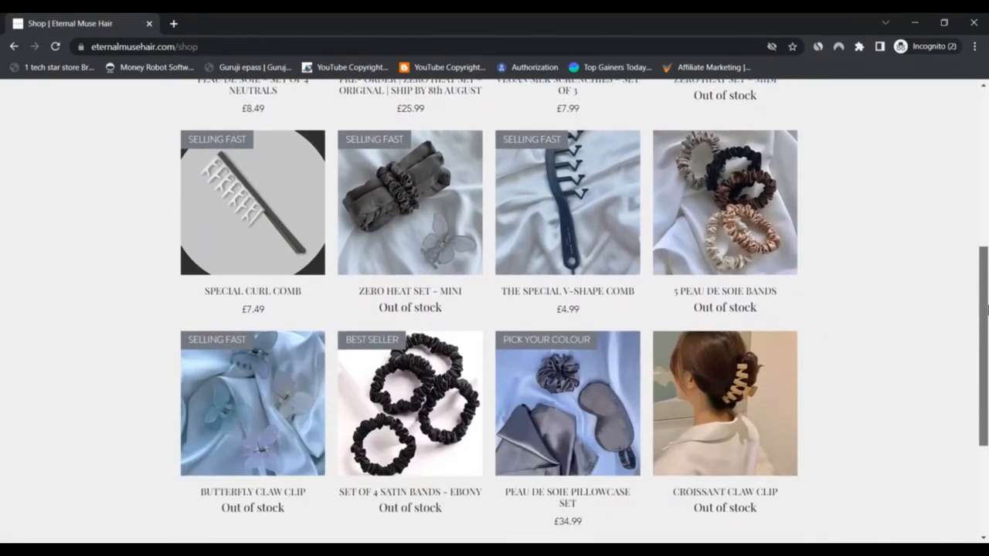
{"action": "scroll", "scroll_direction": "down", "scroll_amount": 3}
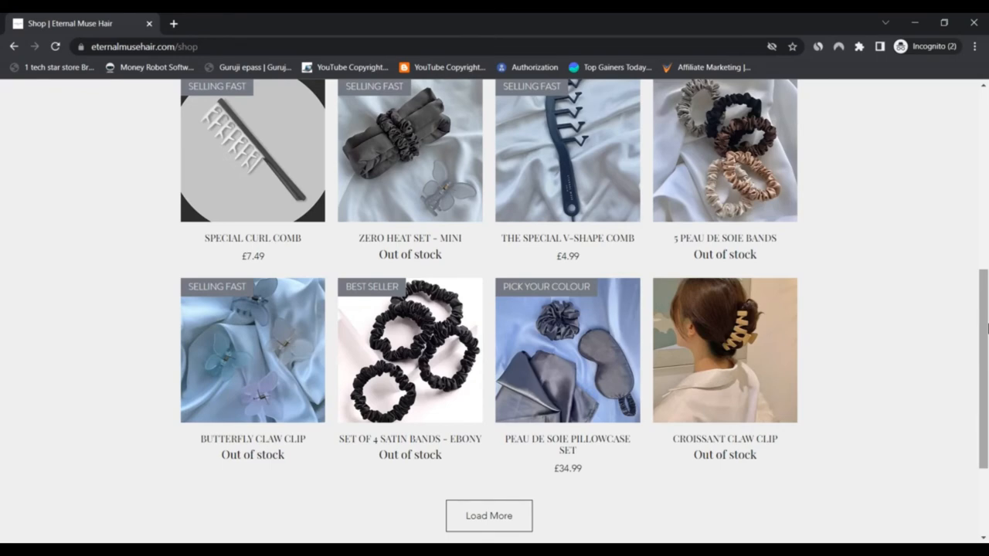
{"action": "scroll", "scroll_direction": "up", "scroll_amount": 3}
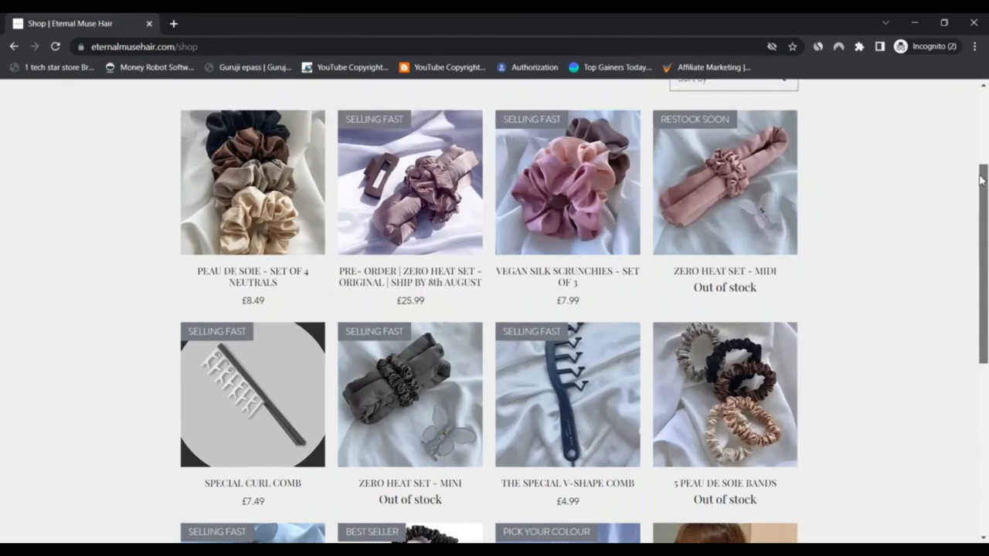